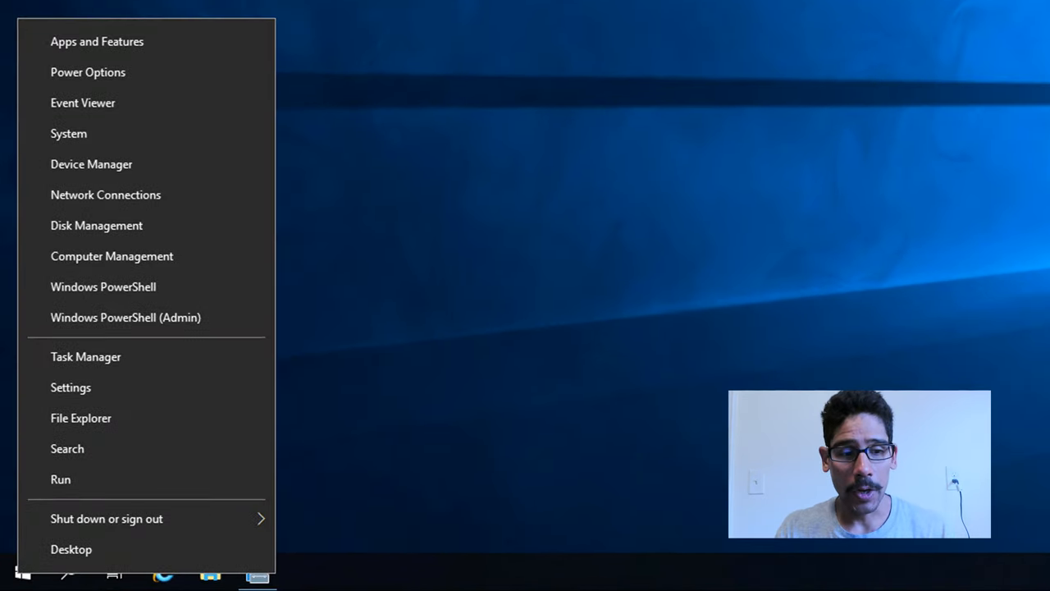
# Run winver from the Run box to show the About Windows details
pyautogui.click(59, 480)
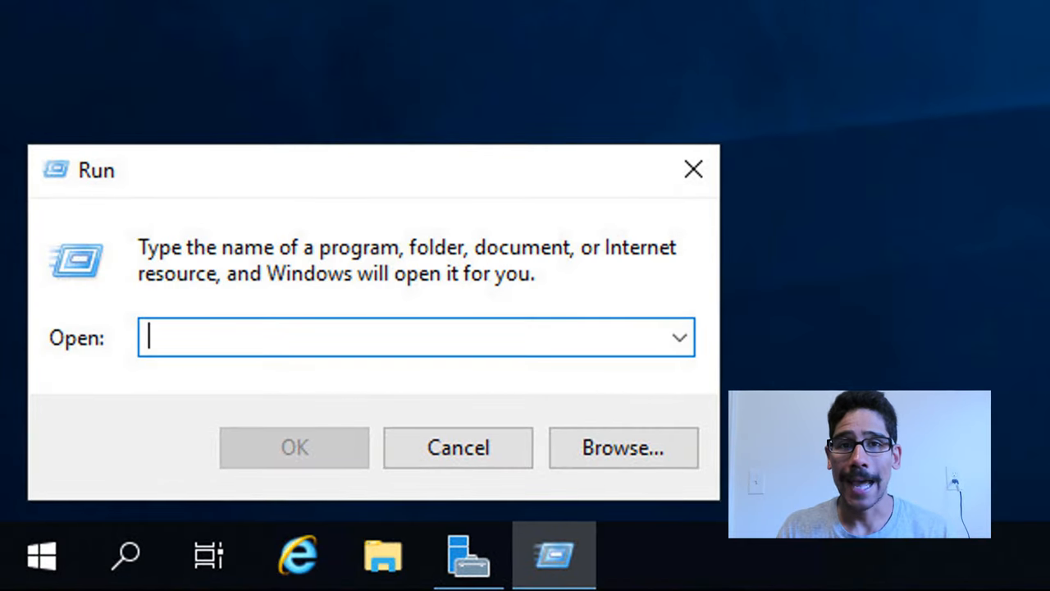
pyautogui.write('winver')
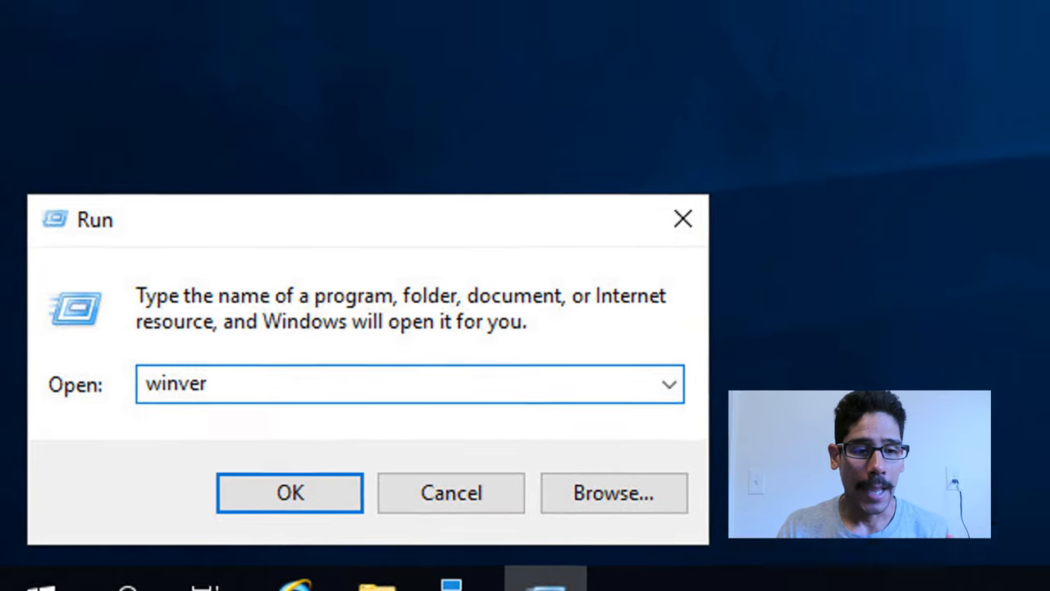
pyautogui.click(289, 492)
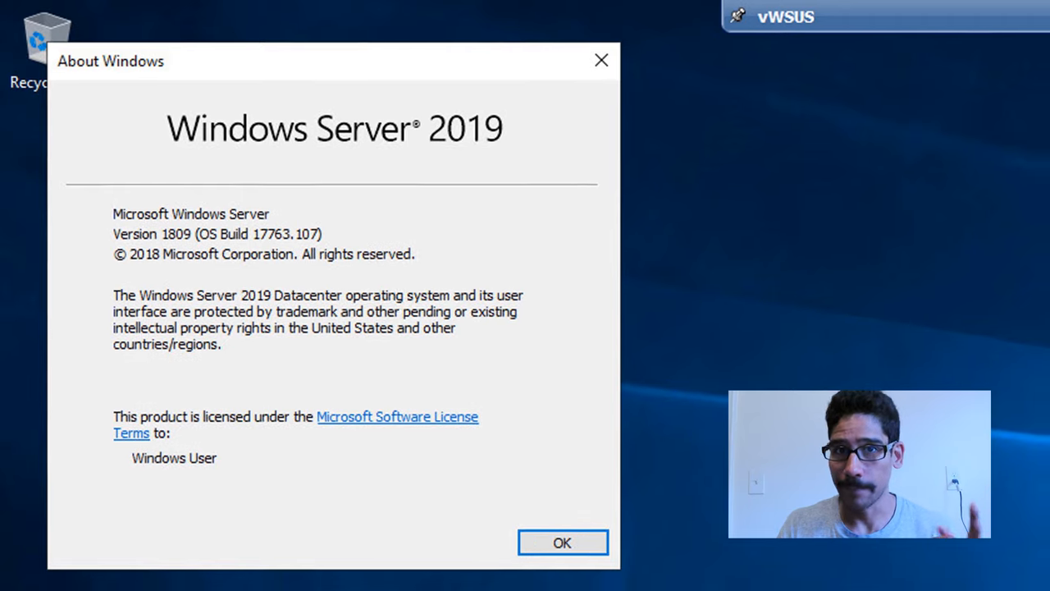
# Dismiss About Windows and advance the Add Roles wizard with role-based installation to Server Roles
pyautogui.click(561, 542)
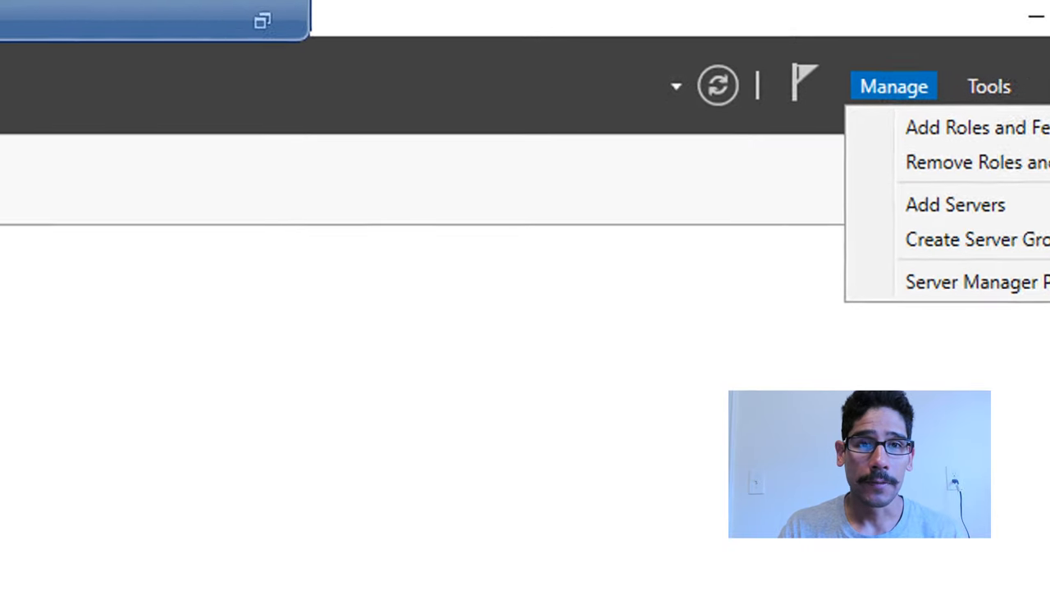
pyautogui.click(976, 127)
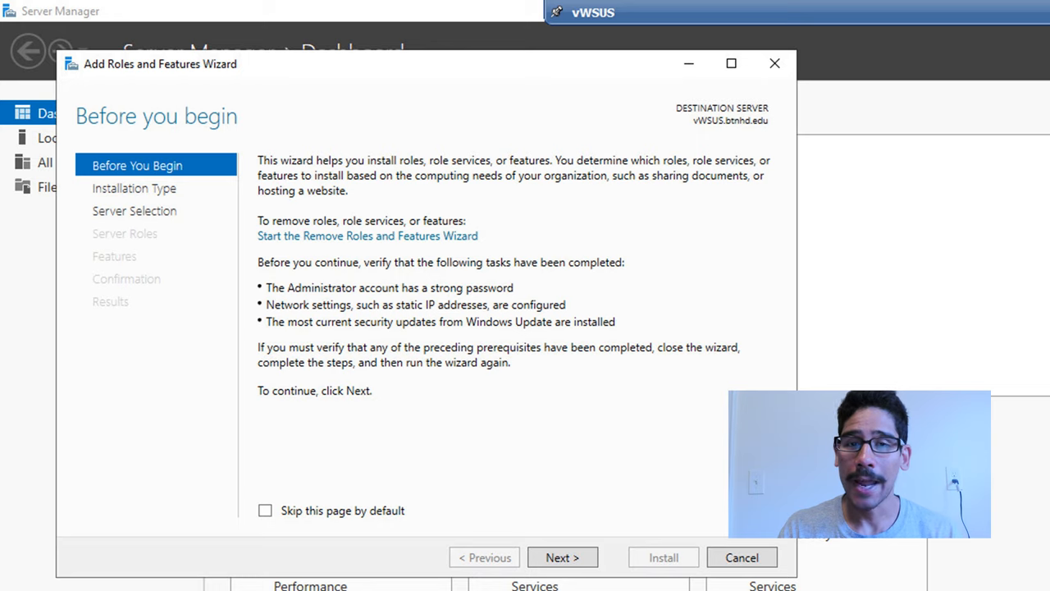
pyautogui.click(561, 558)
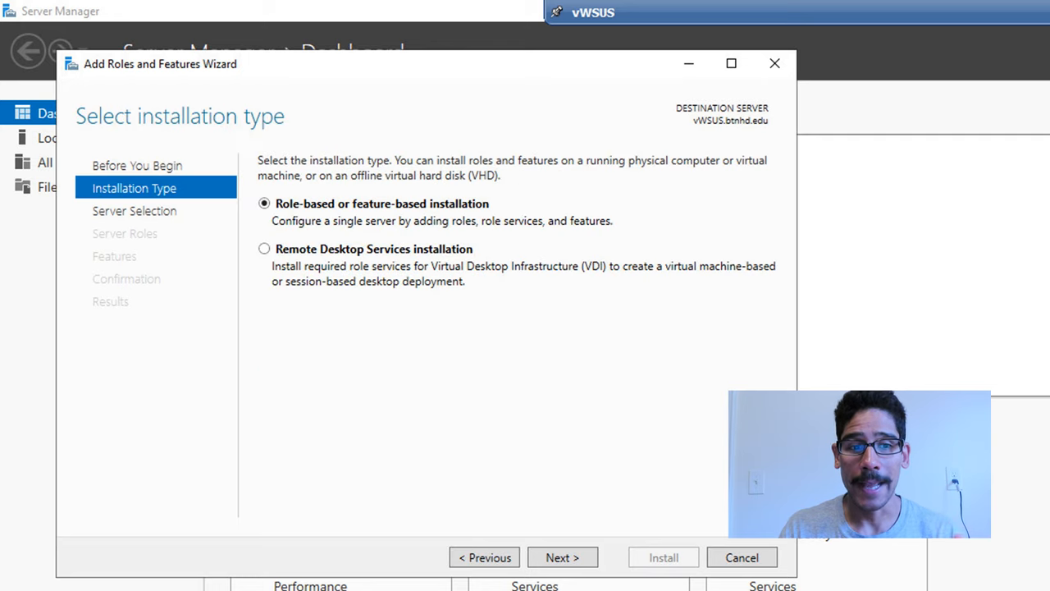
pyautogui.click(561, 558)
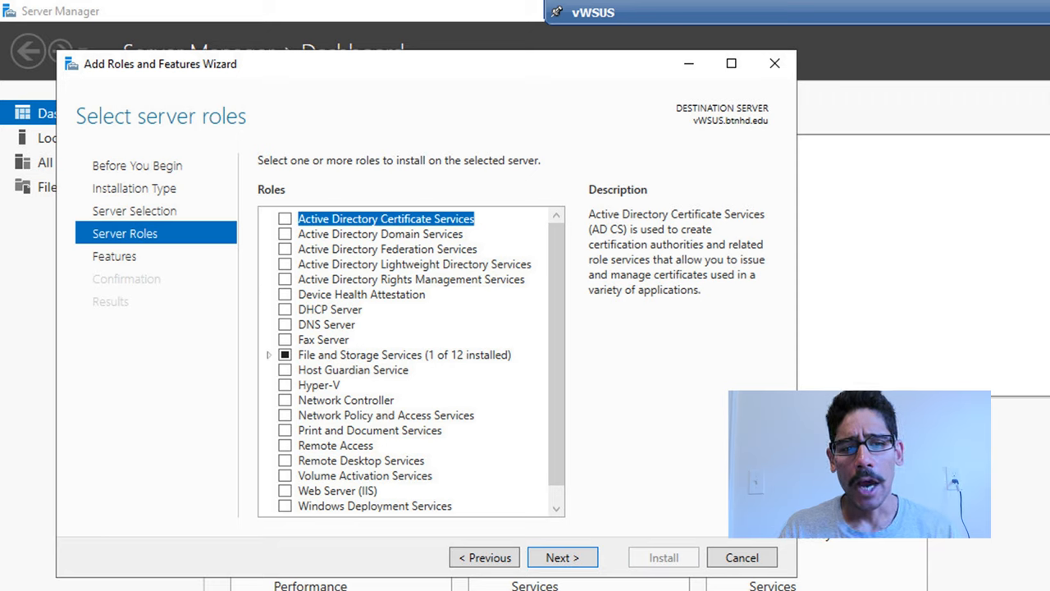
# Select Windows Server Update Services with its required features and continue to the WSUS page
pyautogui.click(286, 504)
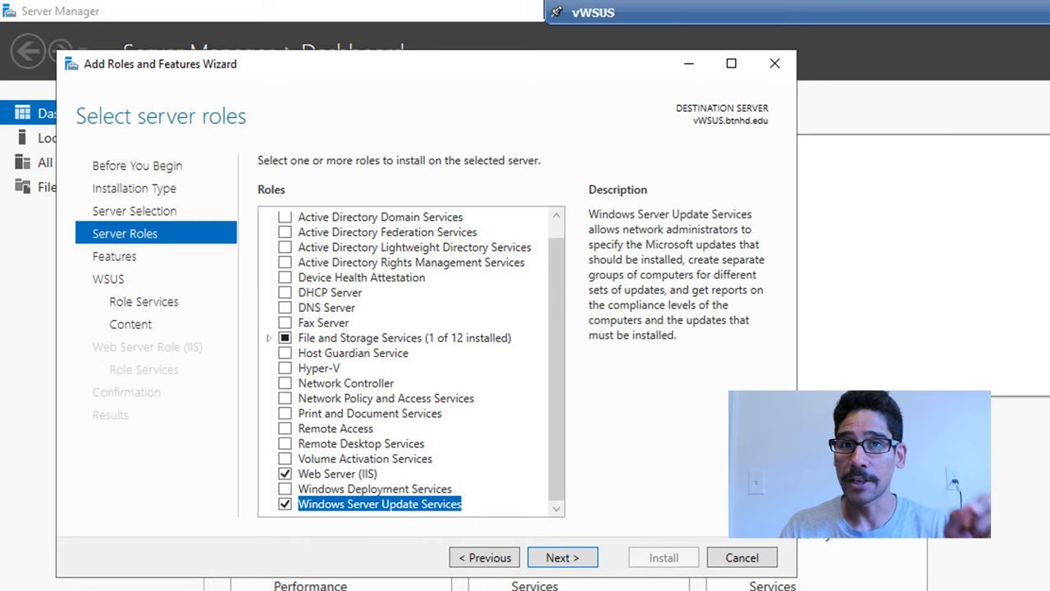
pyautogui.click(285, 502)
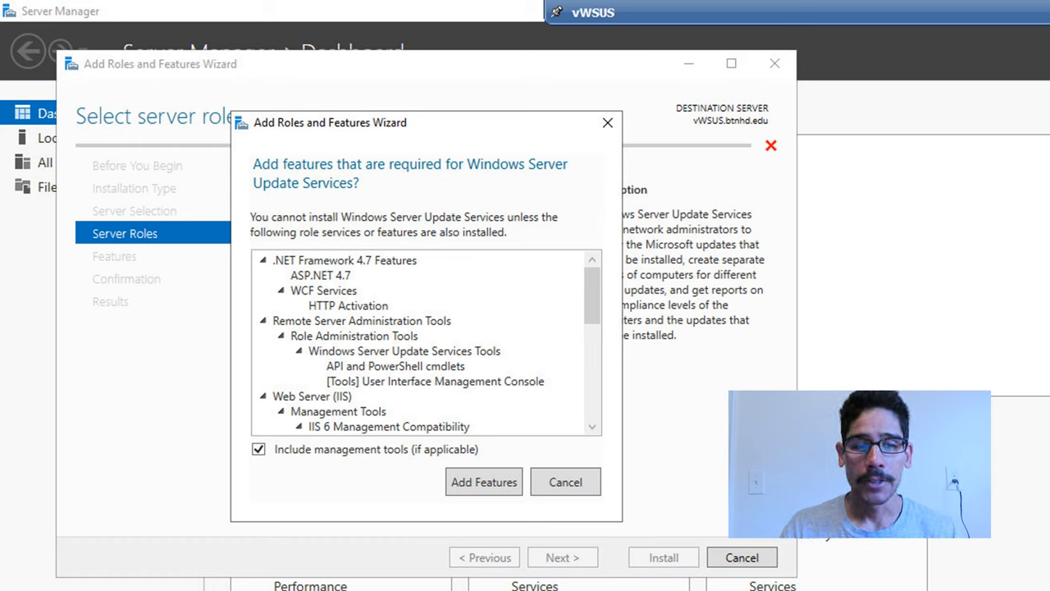
pyautogui.click(483, 482)
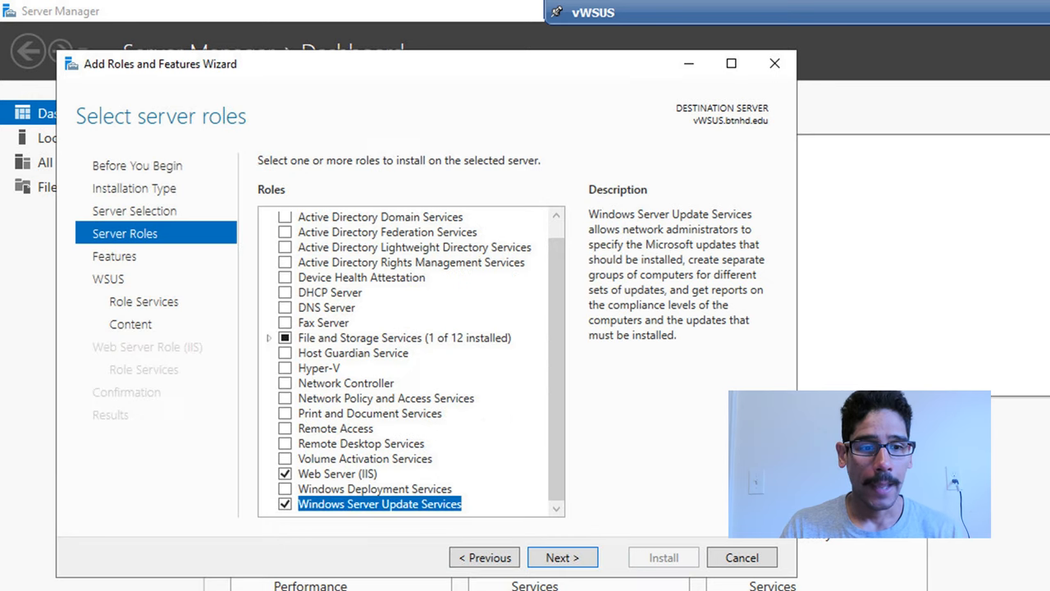
pyautogui.click(561, 558)
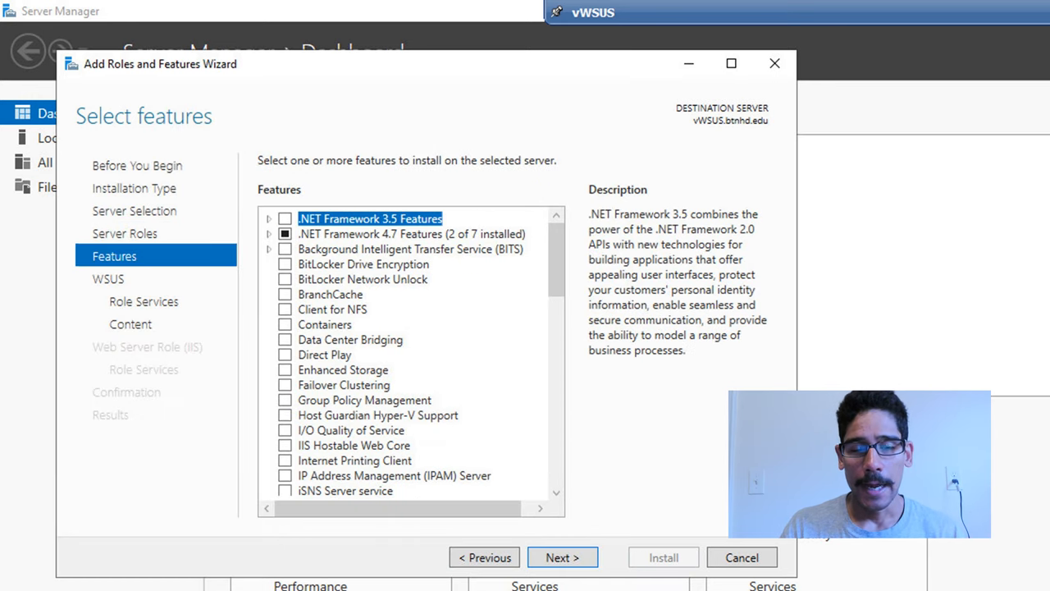
pyautogui.click(562, 558)
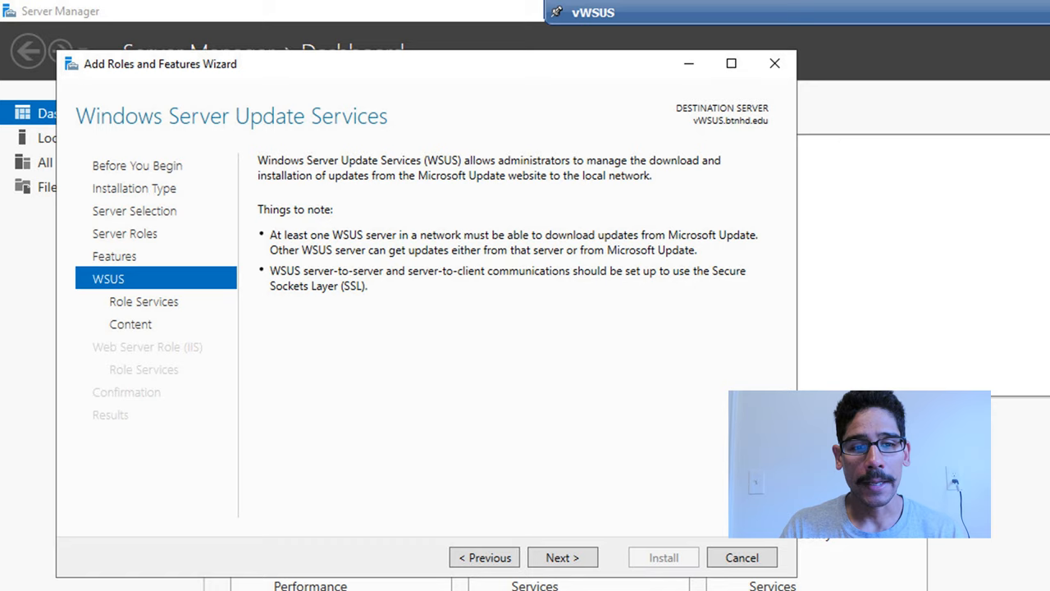
# Keep WID Connectivity and WSUS Services and reach the content location step for C:\Updates
pyautogui.click(561, 558)
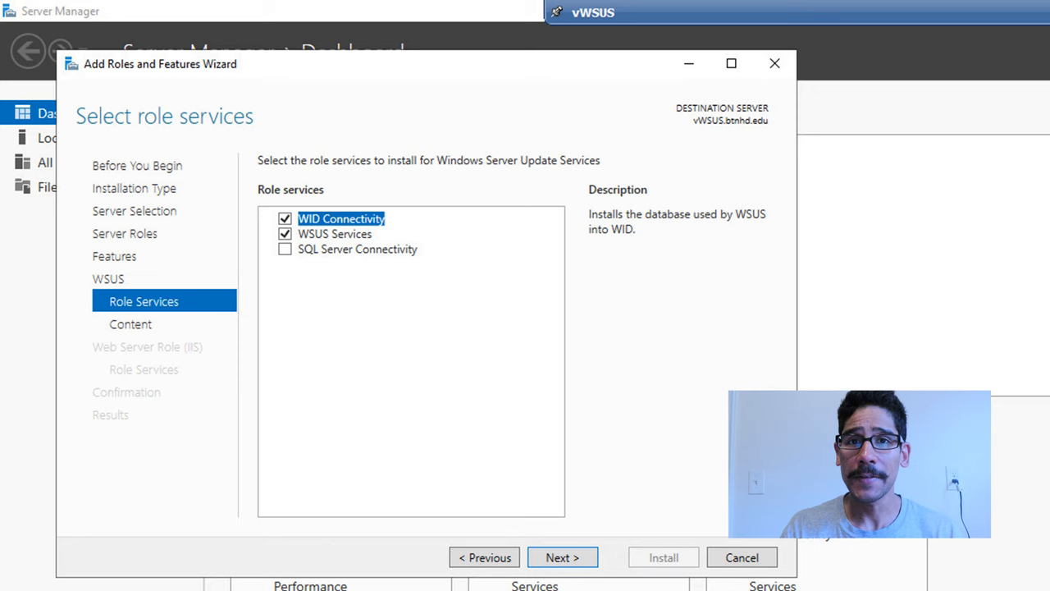
pyautogui.click(562, 557)
pyautogui.write('C:\\Updates')
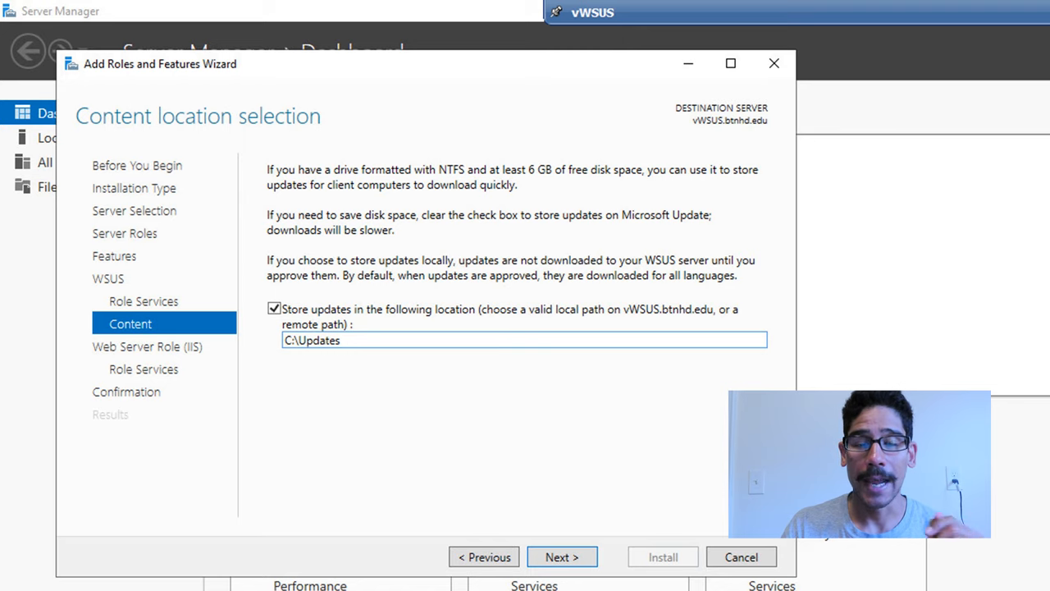
# Accept the C:\Updates location and the default web server role services
pyautogui.click(561, 556)
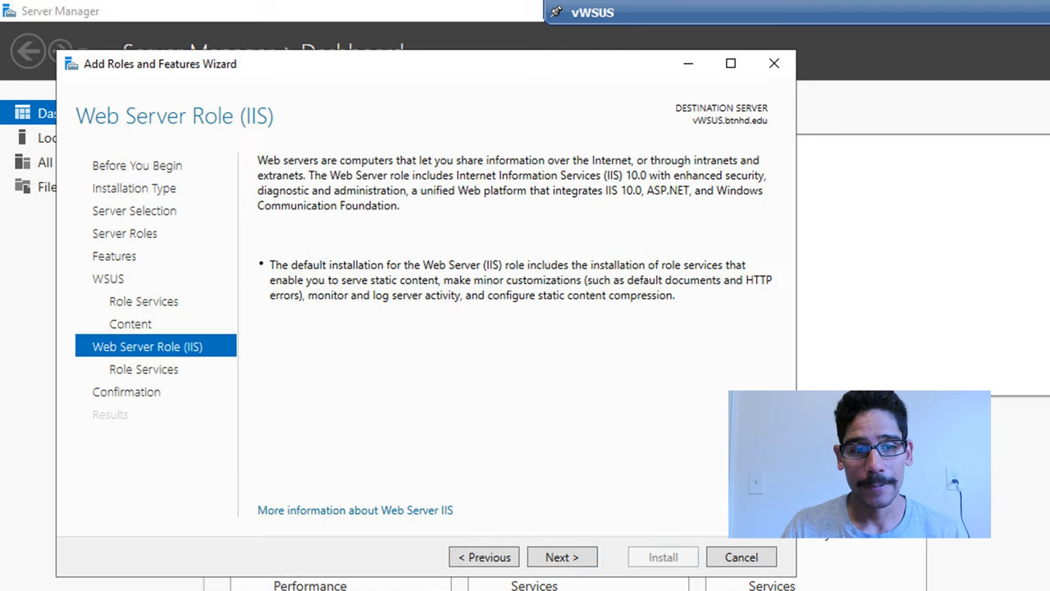
pyautogui.click(561, 558)
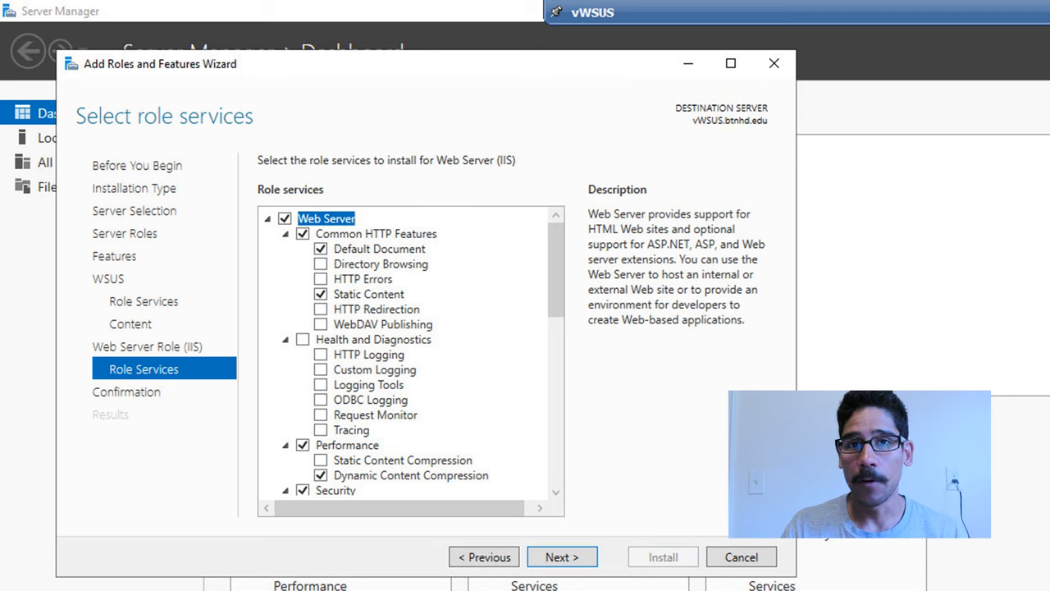
pyautogui.click(561, 556)
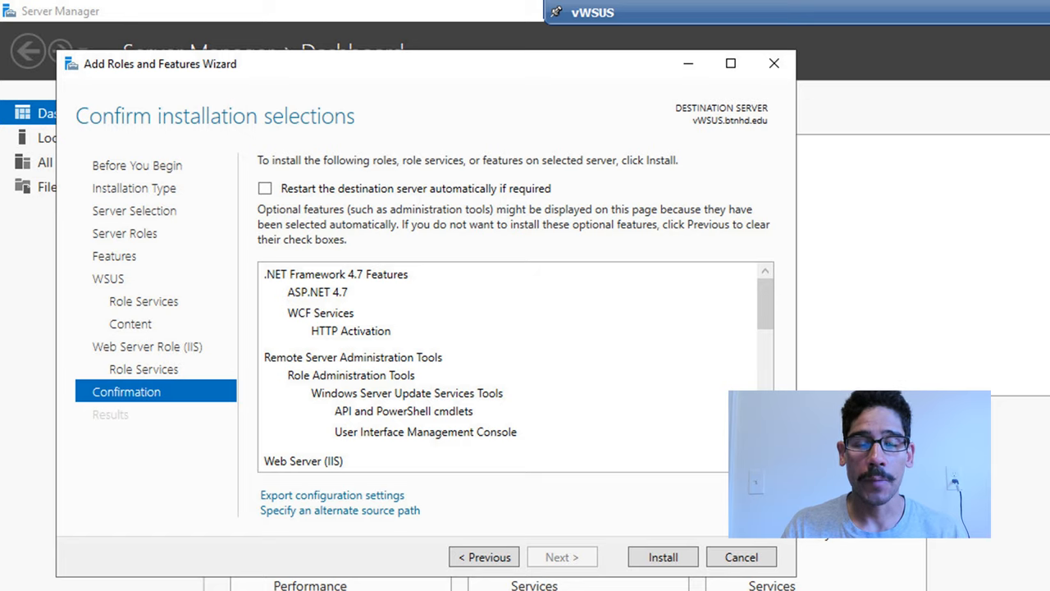
# Allow automatic destination server restarts and install the selected roles and features
pyautogui.click(663, 556)
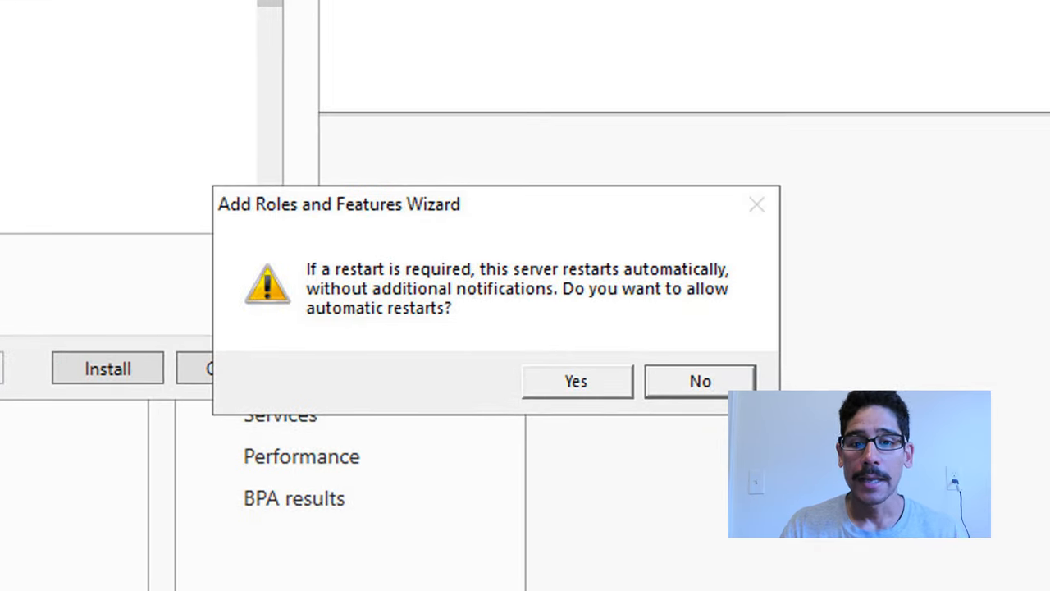
pyautogui.click(574, 381)
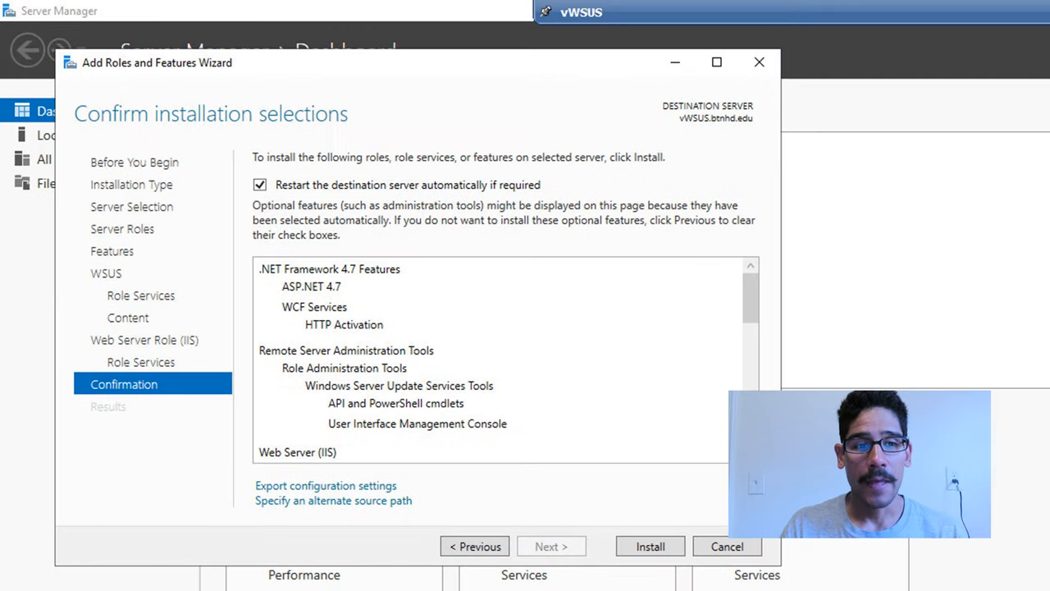
pyautogui.click(650, 547)
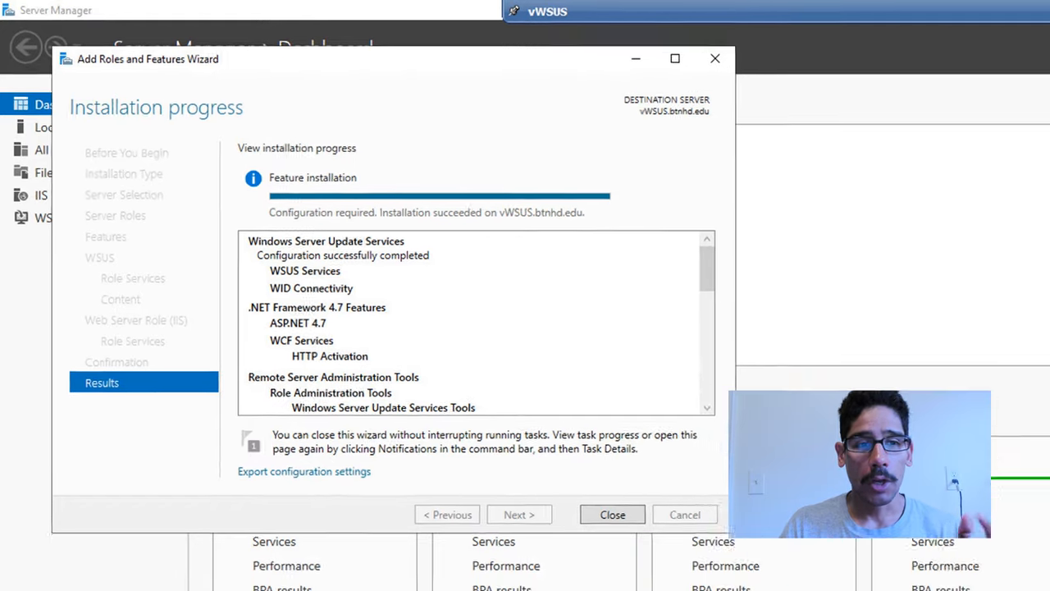
# Close the finished installer and launch Windows Server Update Services, approving the UAC prompt
pyautogui.click(612, 515)
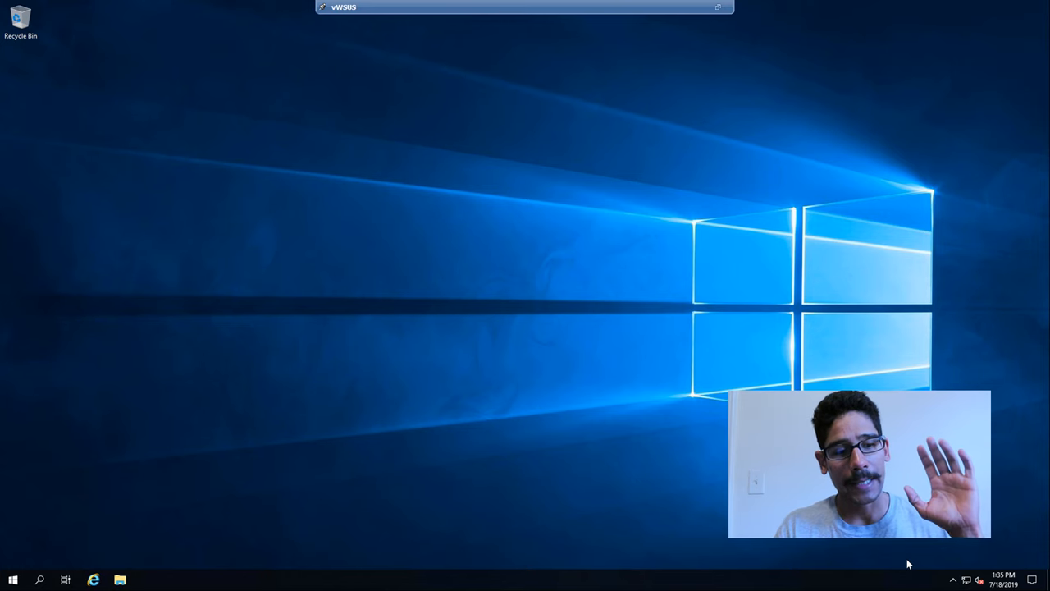
pyautogui.click(13, 581)
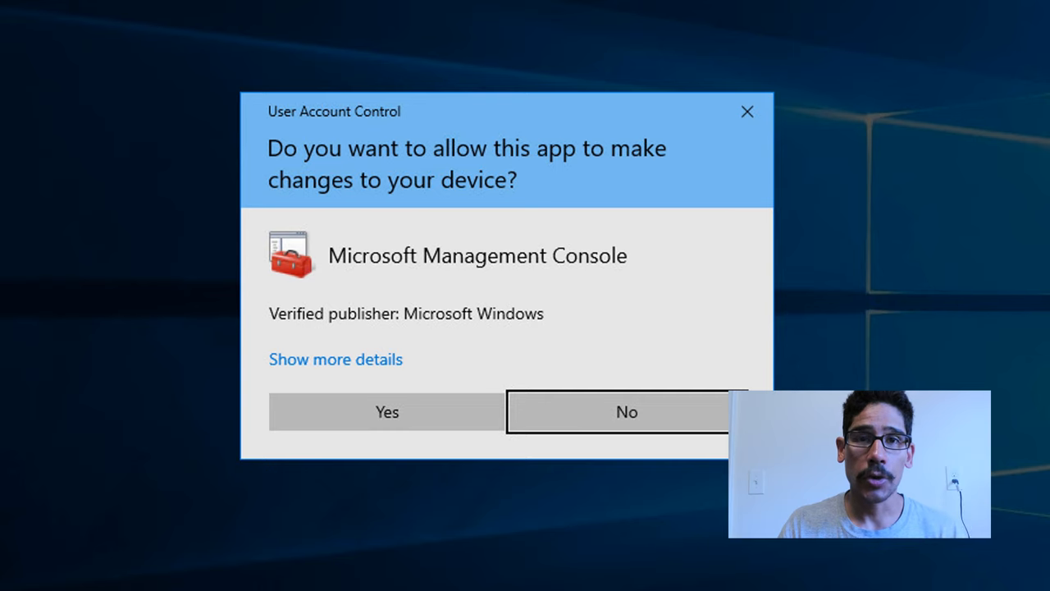
pyautogui.click(387, 412)
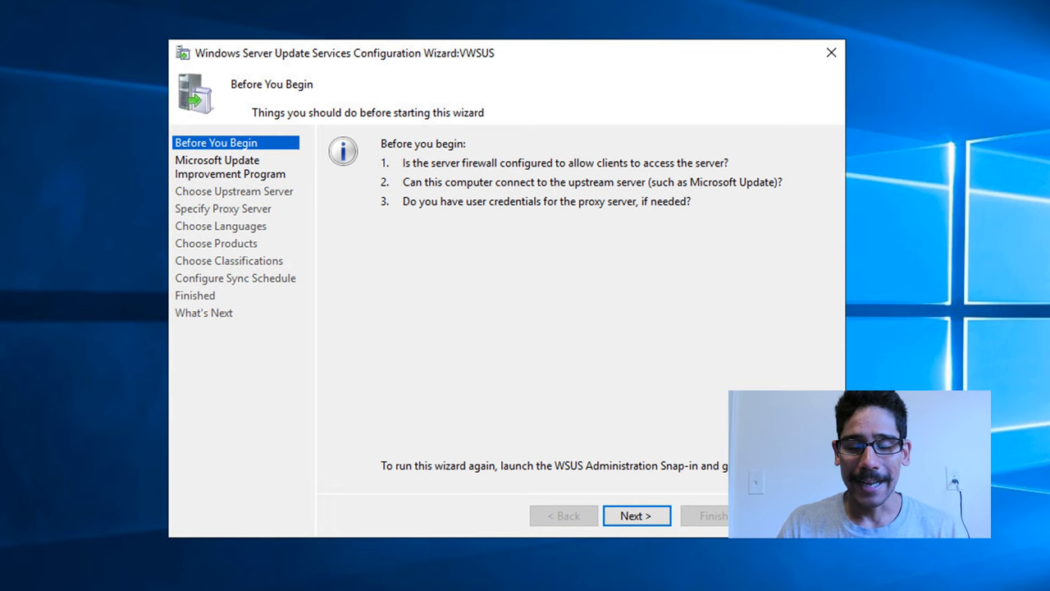
# Keep the Improvement Program, Microsoft Update as upstream and no proxy, reaching the connection step
pyautogui.click(637, 516)
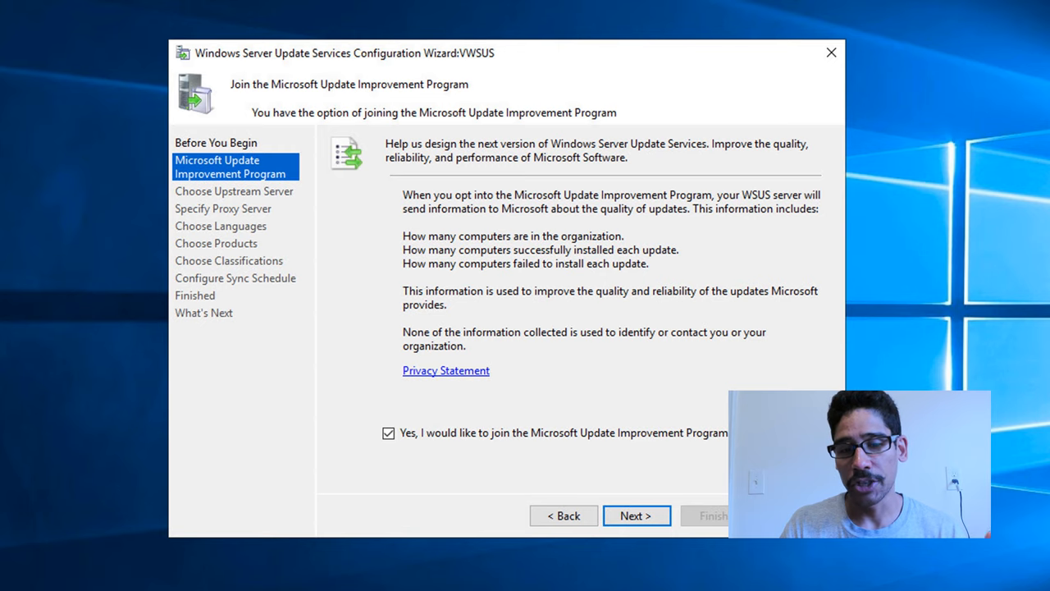
pyautogui.click(637, 515)
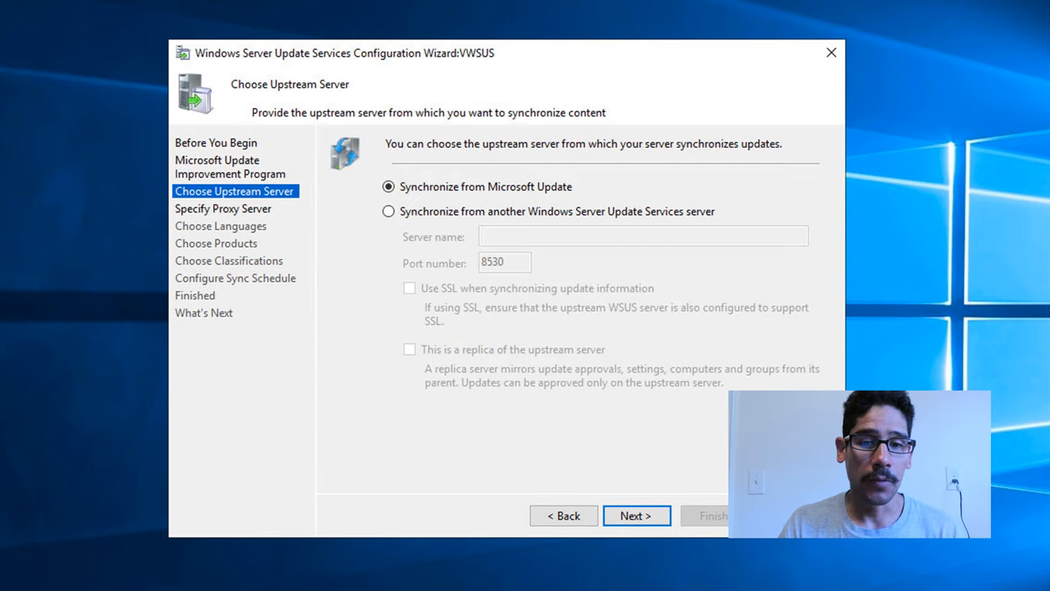
pyautogui.click(637, 515)
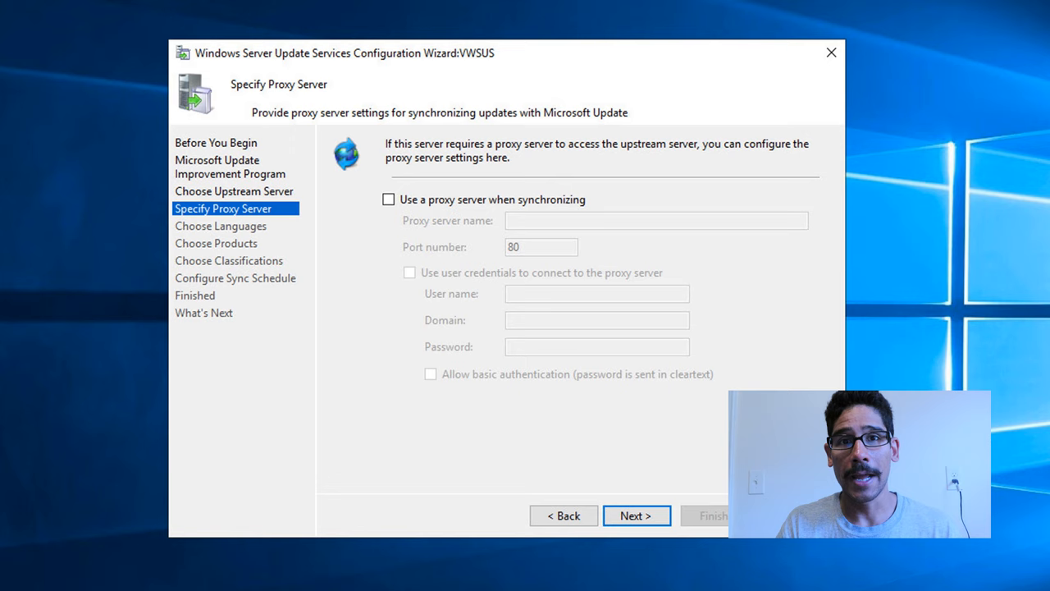
pyautogui.click(636, 515)
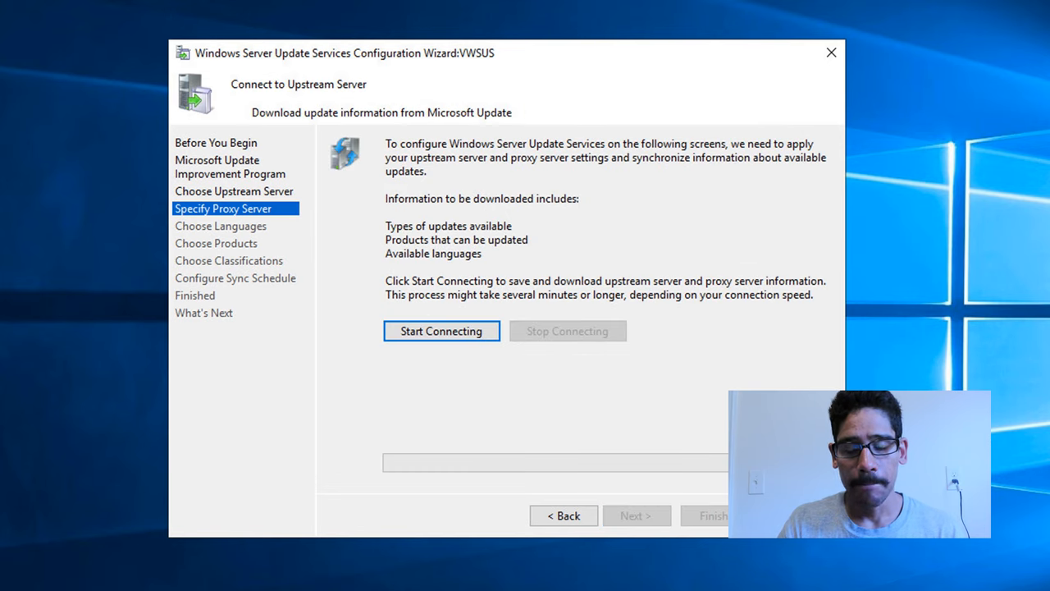
# Connect to Microsoft Update to download update information, then continue to languages
pyautogui.click(440, 332)
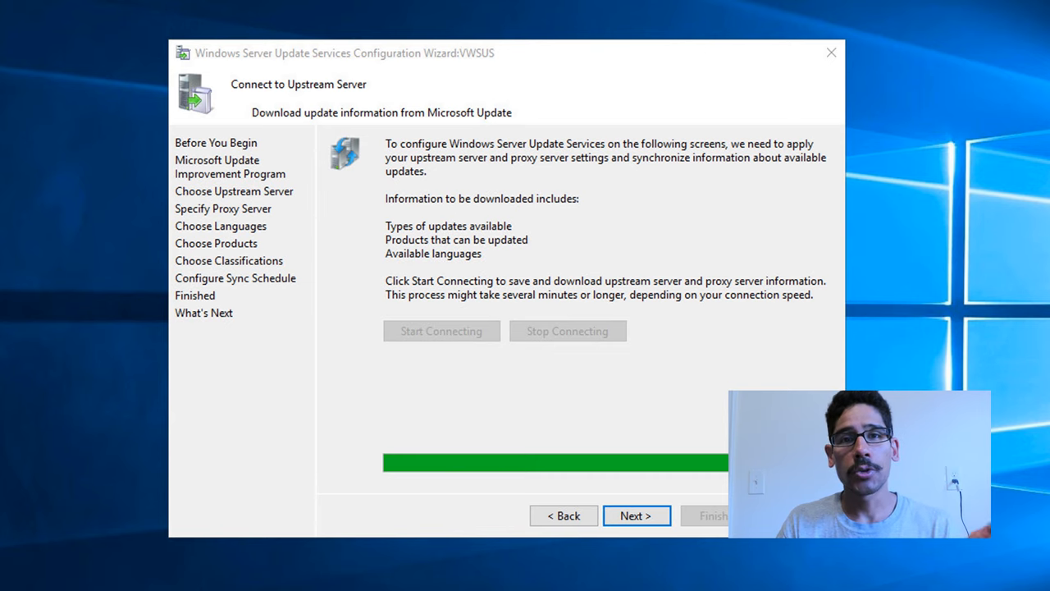
pyautogui.click(637, 515)
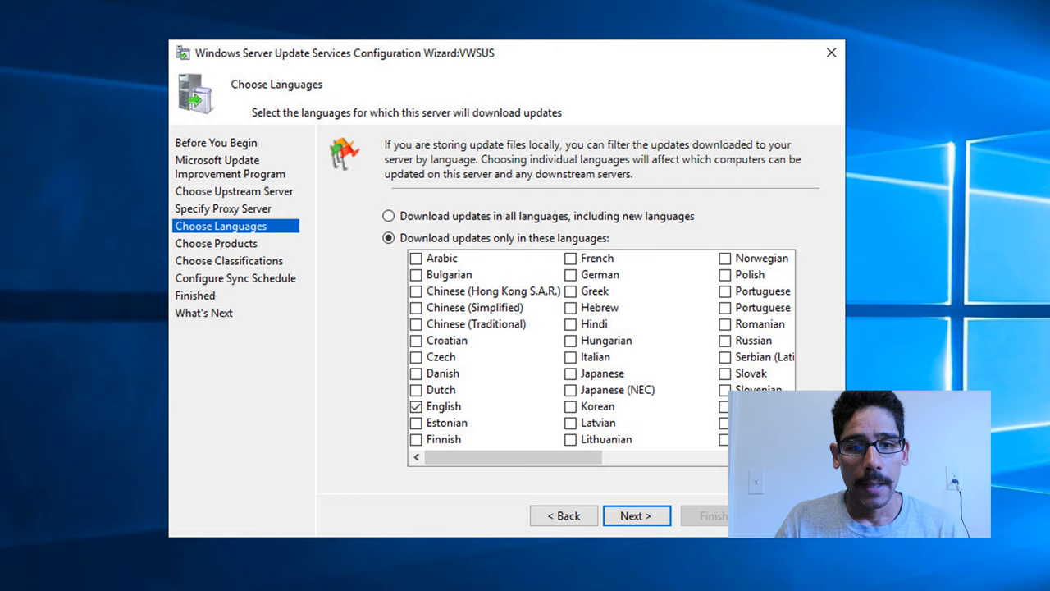
# Keep English-only updates and Windows 10 as the product, reaching the classifications list
pyautogui.click(637, 515)
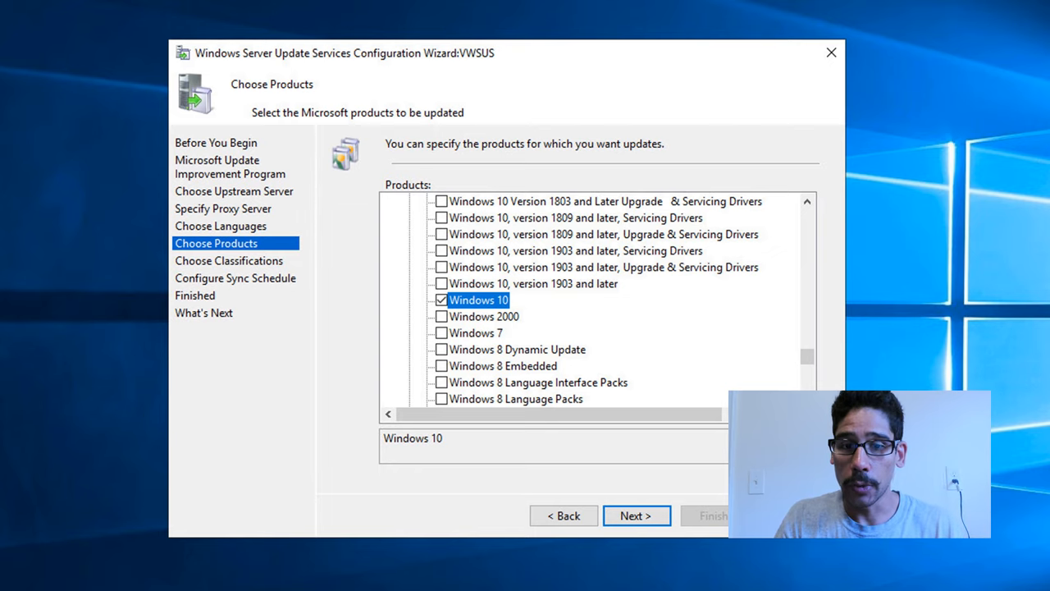
pyautogui.click(637, 515)
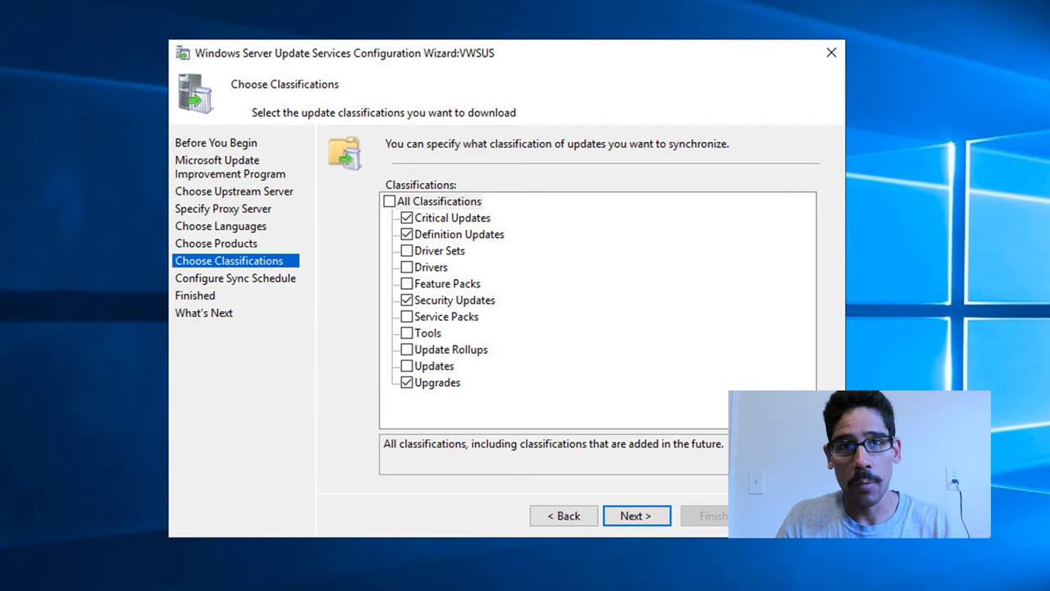
# Accept the classifications, keep manual sync without an initial sync, and finish into the console
pyautogui.click(637, 515)
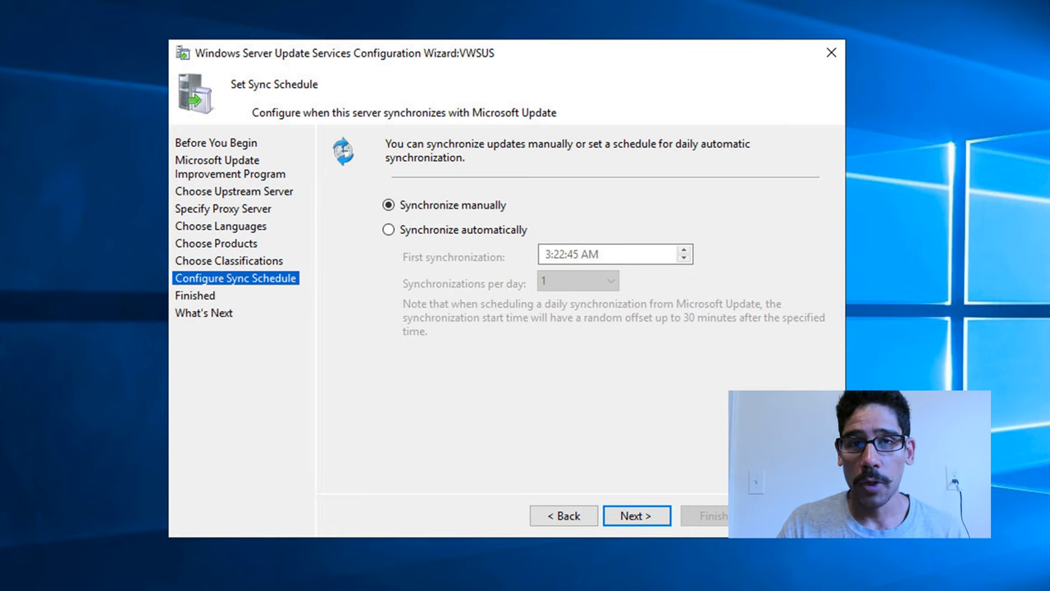
pyautogui.click(636, 515)
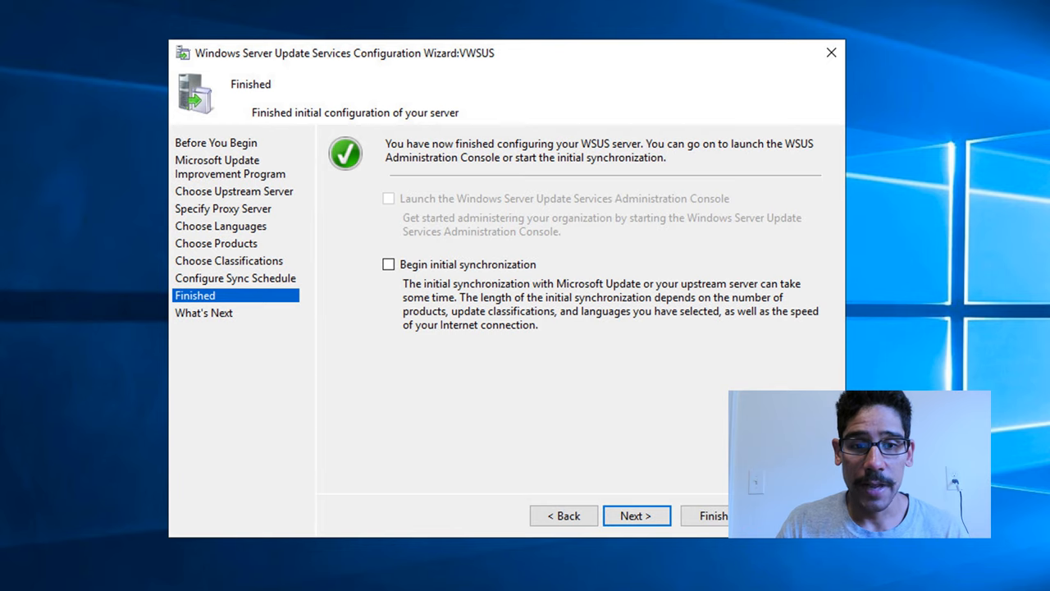
pyautogui.click(637, 515)
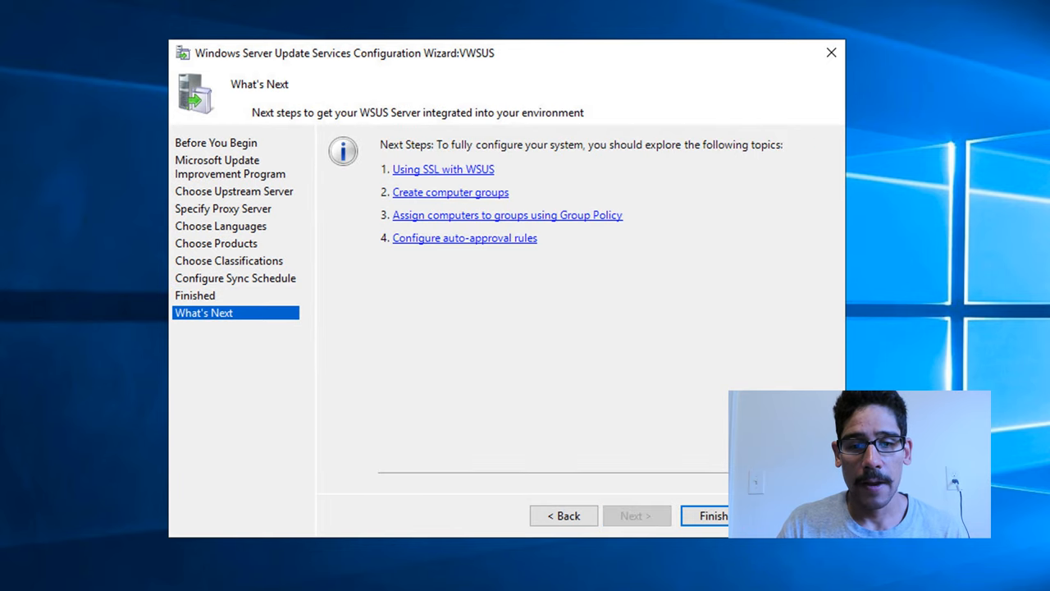
pyautogui.click(711, 515)
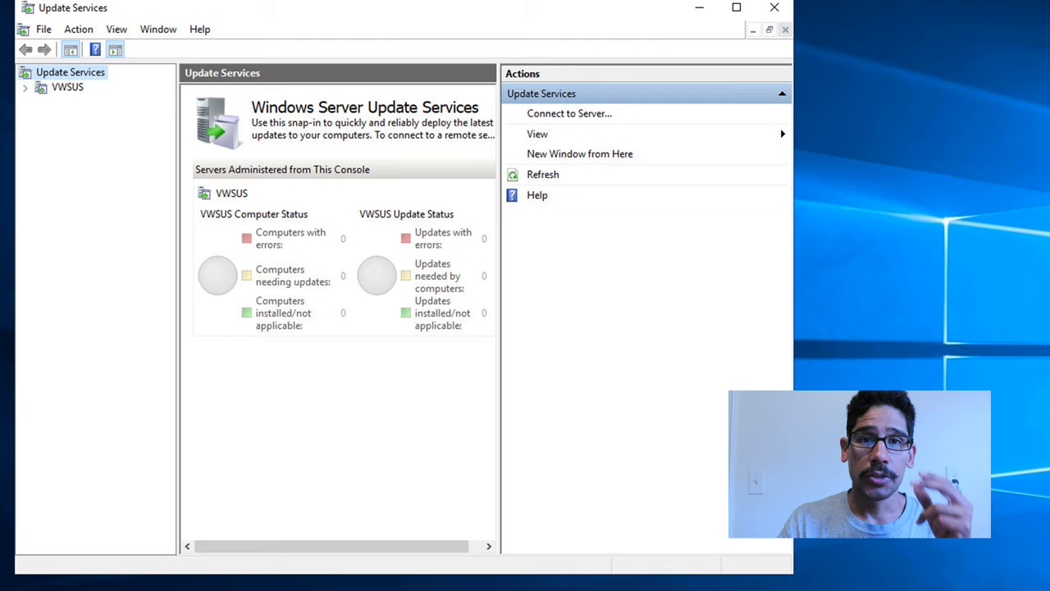